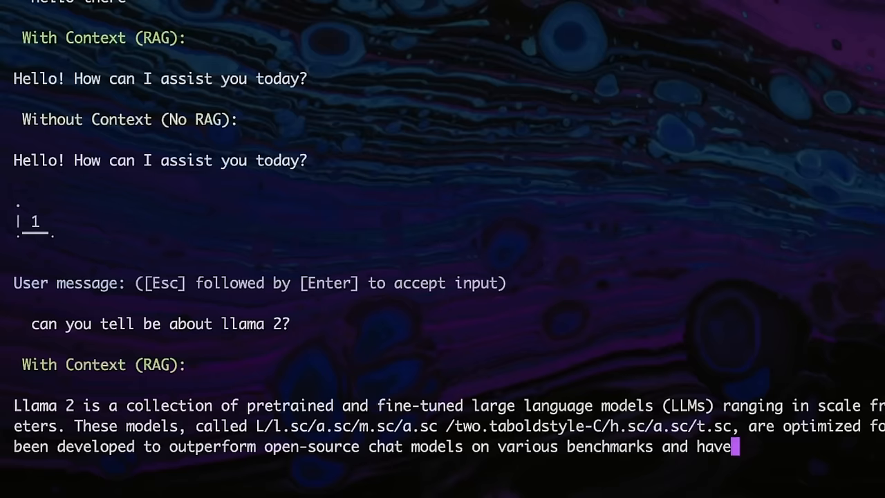
Read the chat's with-context and without-context answers about Llama 2.
scroll("down", 3)
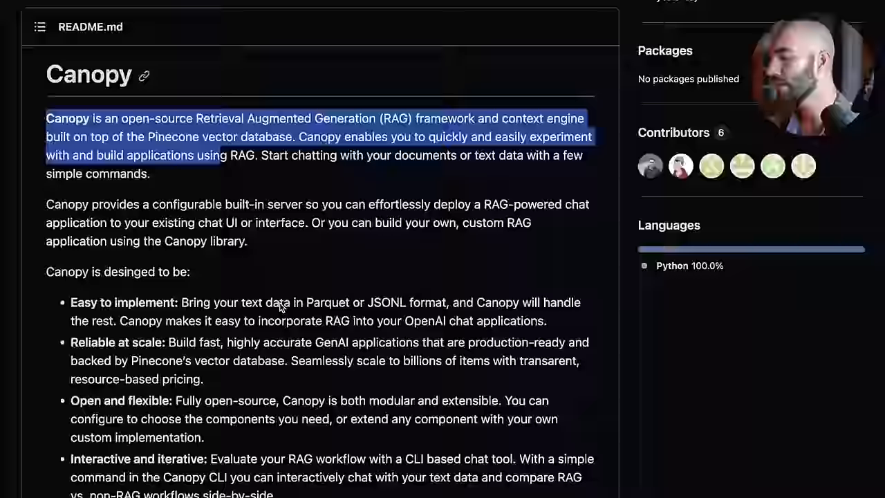
Scroll the Canopy README through the core library, server, CLI and considerations sections to Setup.
scroll("down", 3)
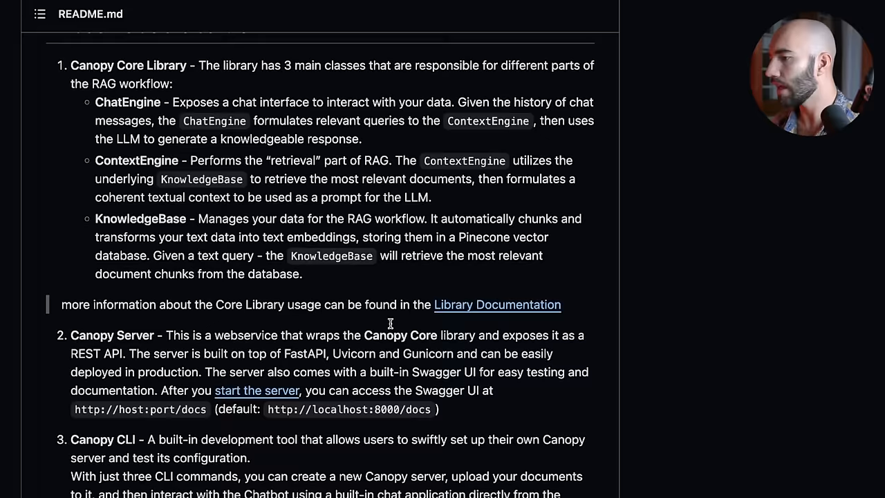
scroll("down", 3)
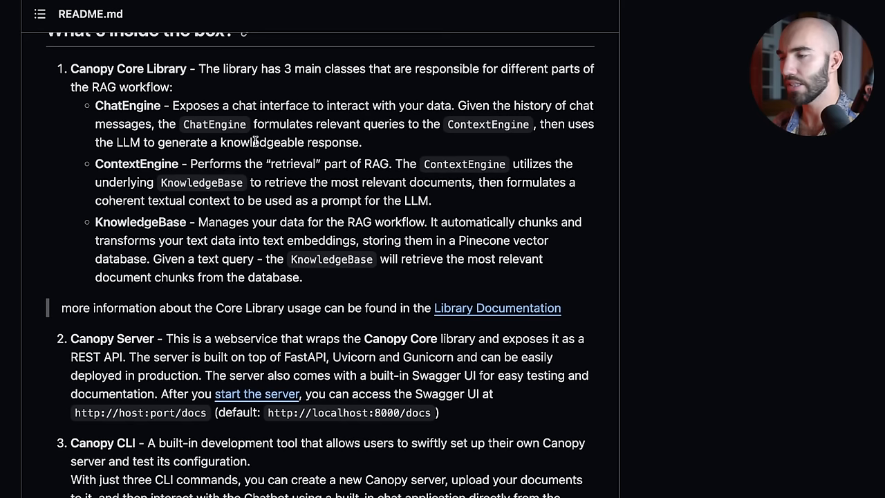
scroll("down", 3)
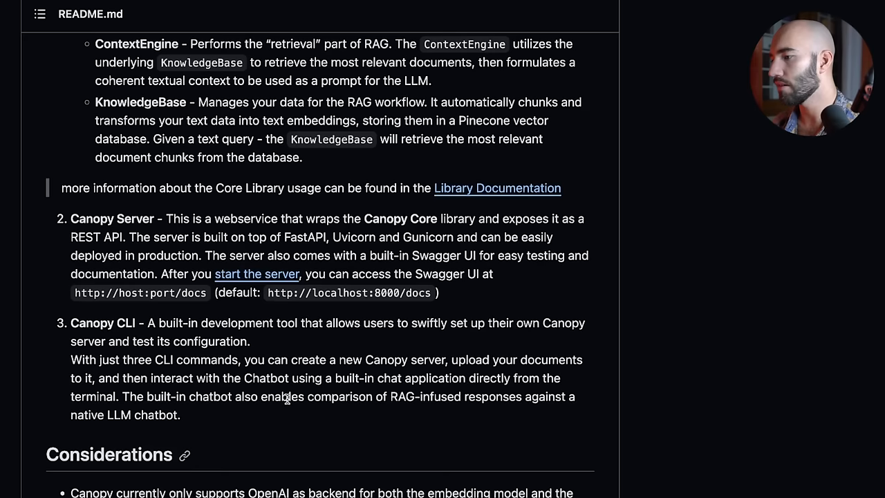
scroll("down", 3)
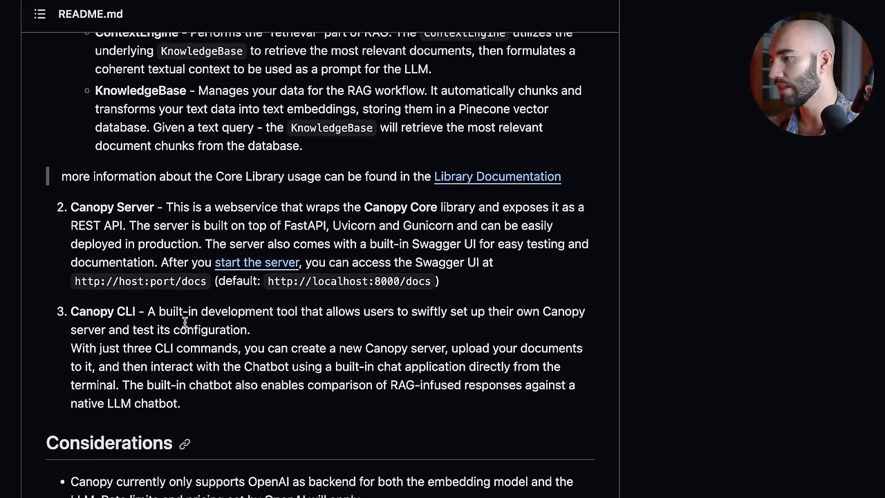
scroll("down", 3)
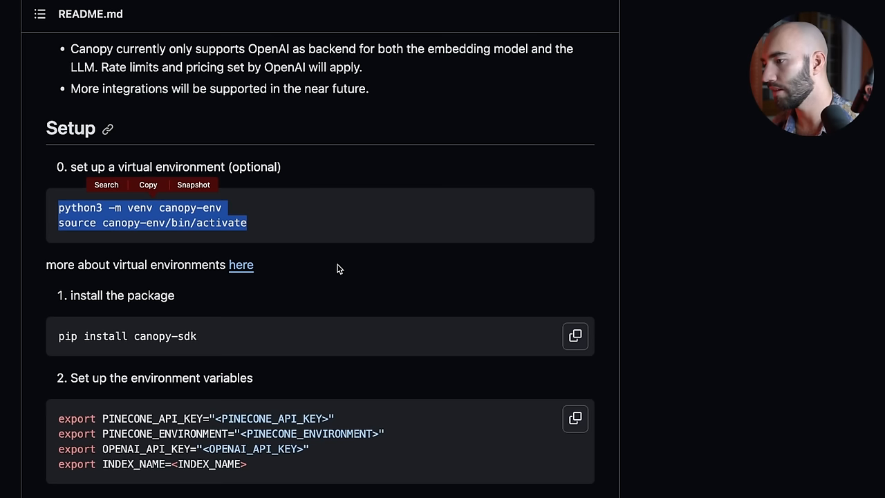
scroll("down", 3)
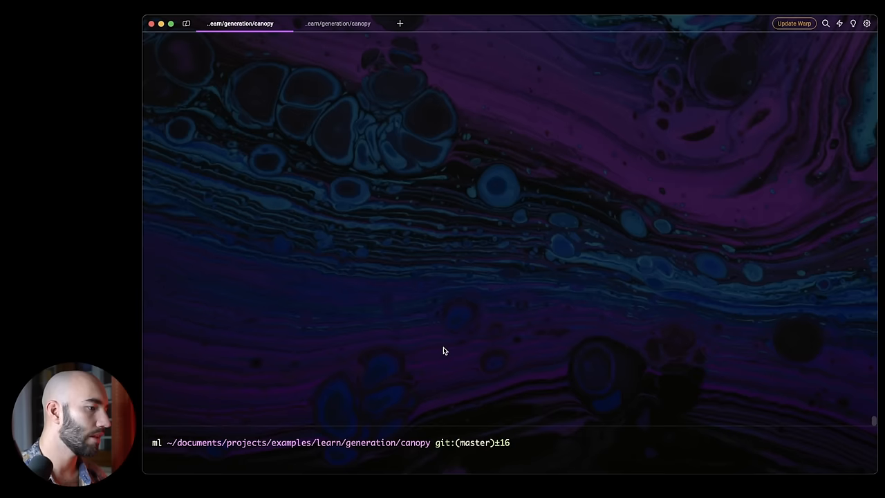
Run 'pip install -U canopy-sdk', then run canopy and read the Pinecone credentials error.
type("pip install -U canopy-sdk")
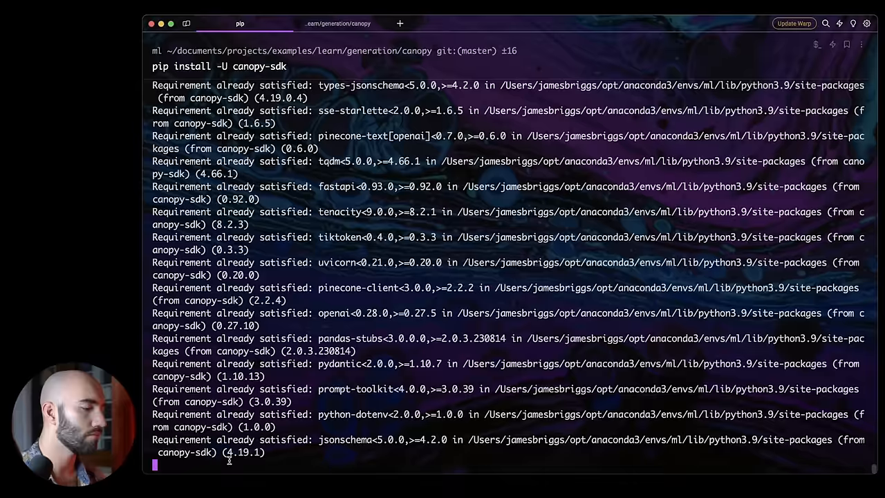
scroll("down", 3)
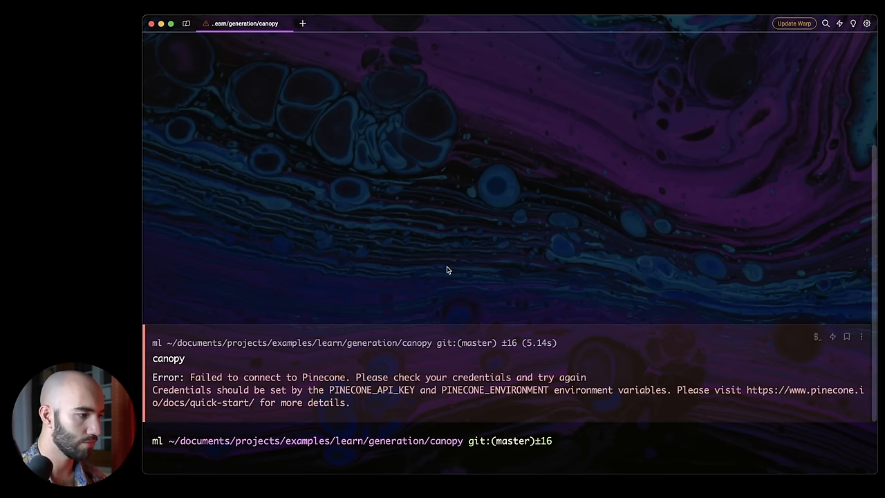
double_click(371, 390)
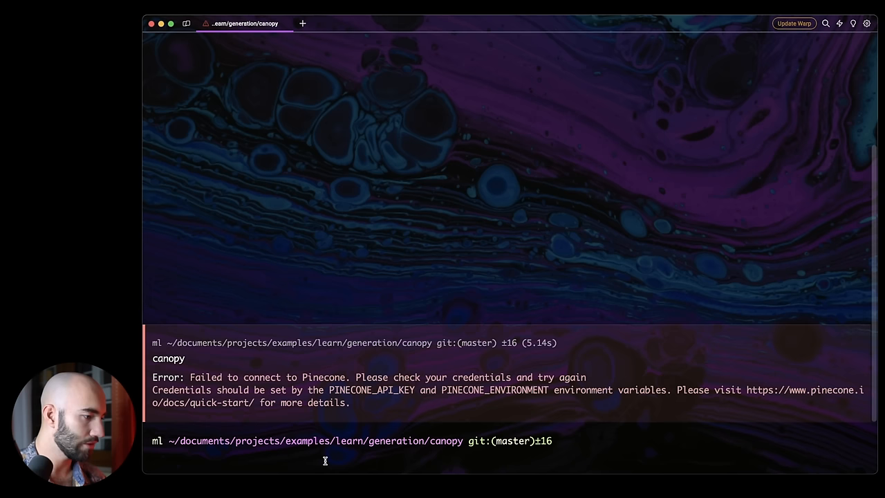
Create a new mac.env file with 'vim mac.env'.
type("vim mac.env")
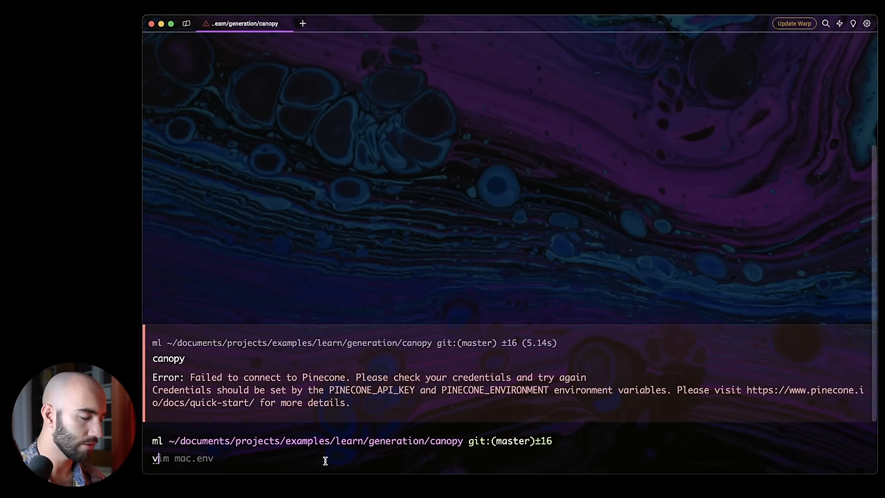
key("enter")
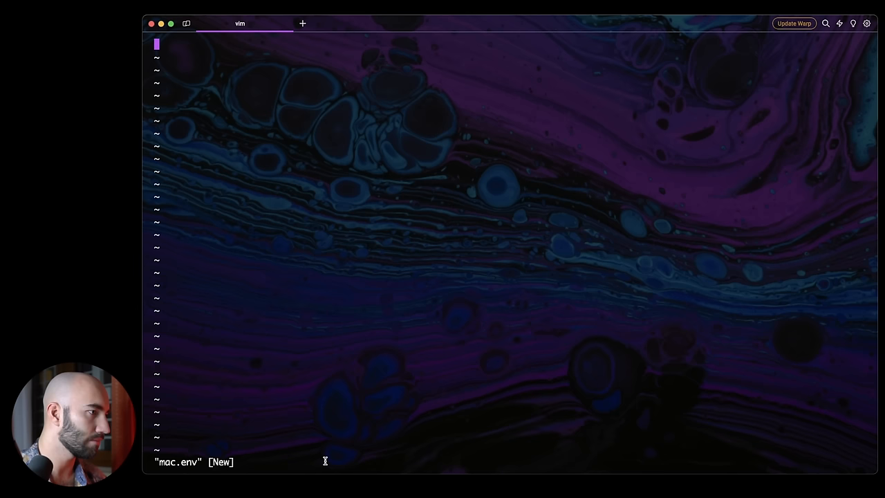
Write empty export lines for PINECONE_API_KEY and PINECONE_ENVIRONMENT.
type("export")
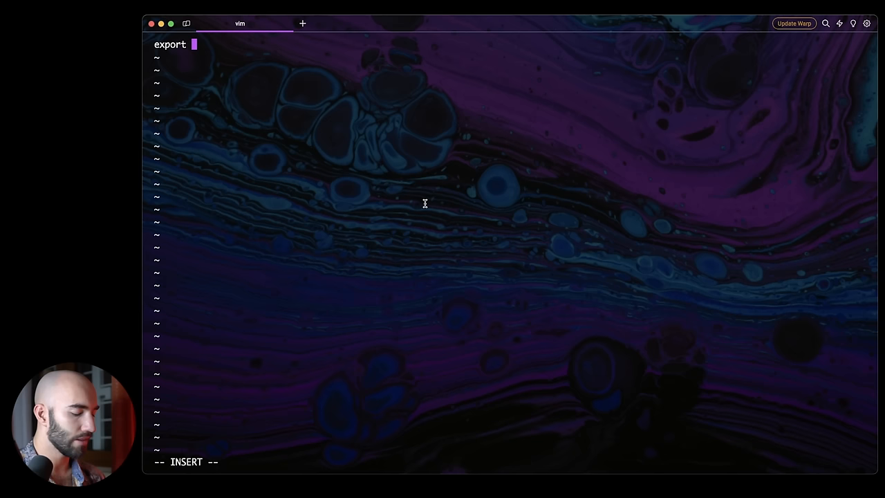
type("PINECONE_API_KEY=\"\"")
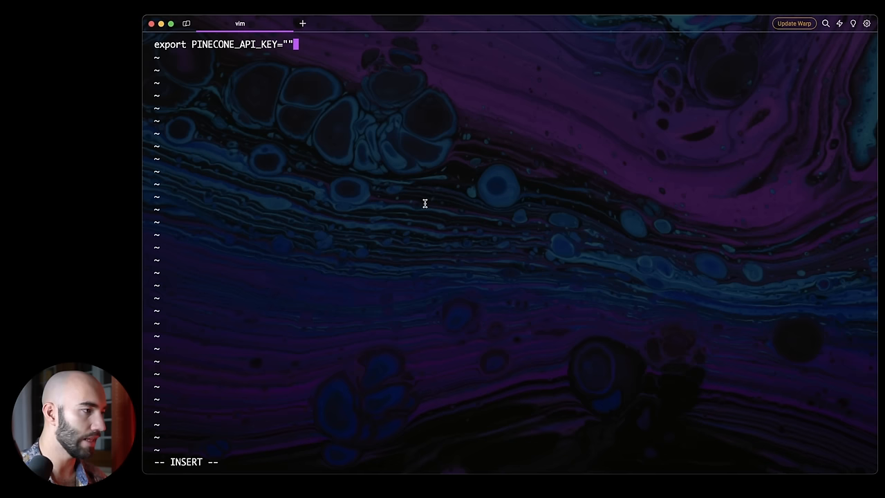
type("export PINECONE_ENVIRONMENT=\"\"")
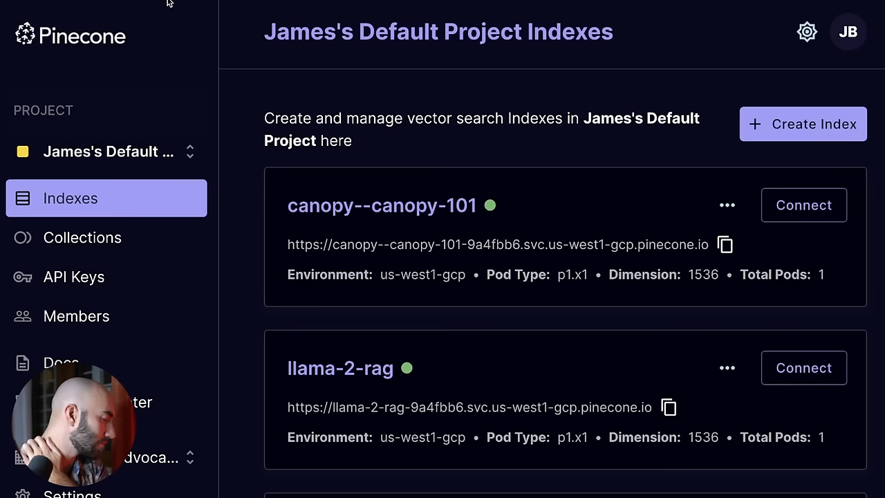
View the Pinecone console Indexes page to check the project's environment details.
left_click(73, 276)
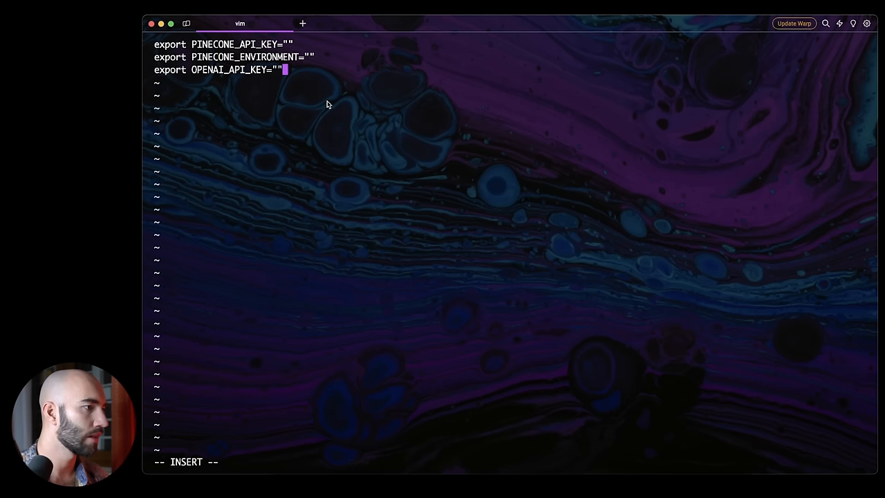
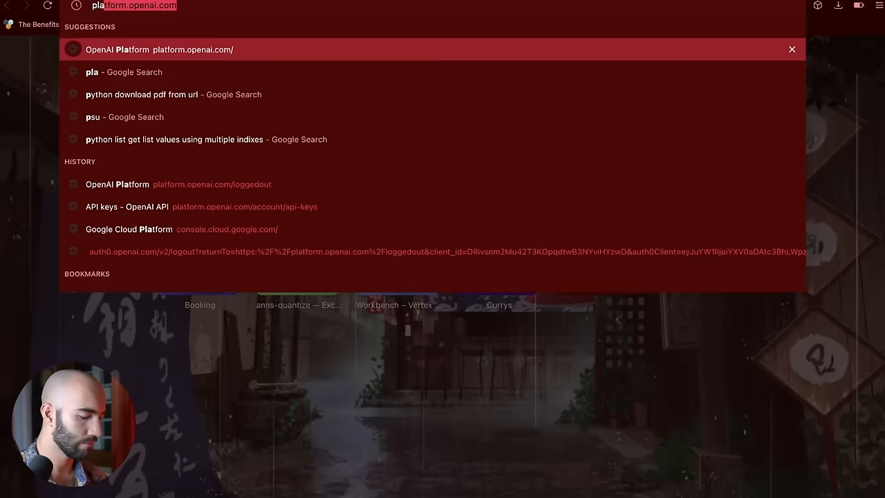
Paste the Pinecone API key into mac.env, then head to platform.openai.com.
left_click(159, 50)
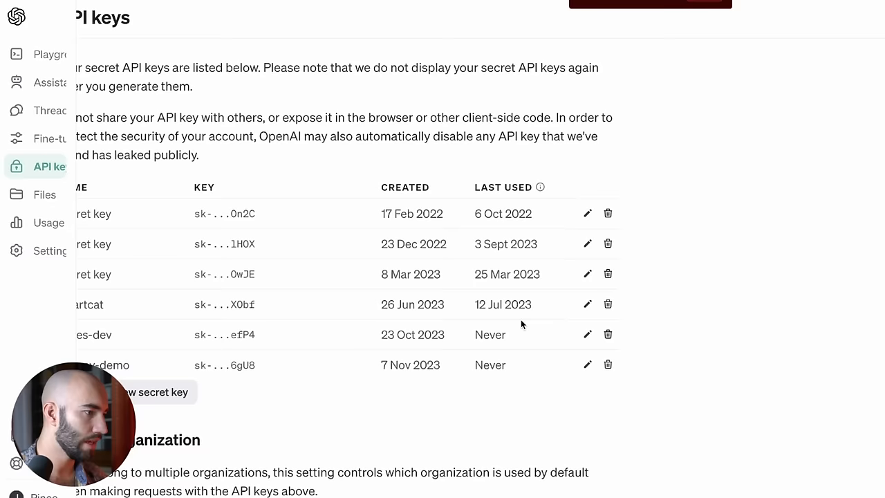
Start creating a new secret key on the OpenAI API keys page.
left_click(153, 393)
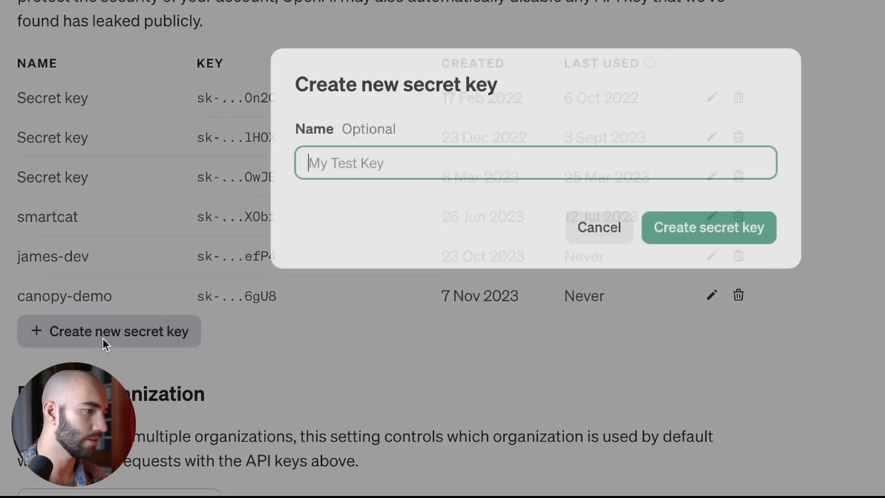
left_click(708, 227)
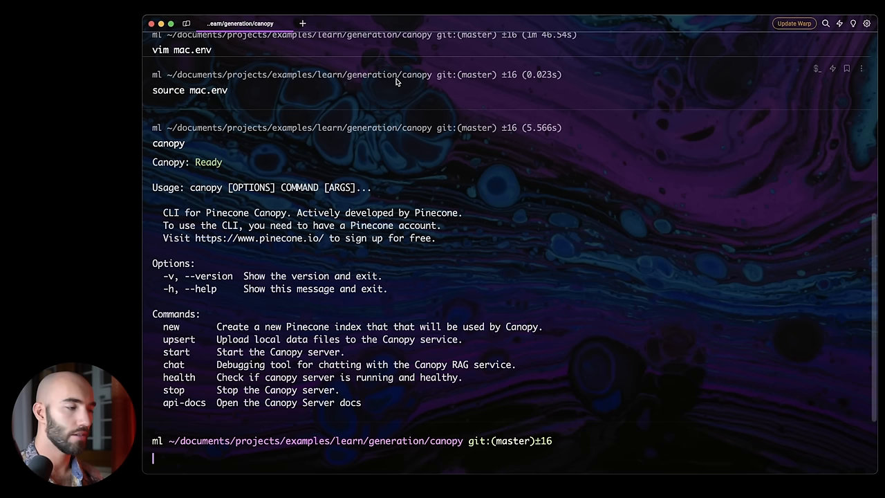
Enter the canopy command to create a new index named canopy-101a.
type("canopy chat --no-rag")
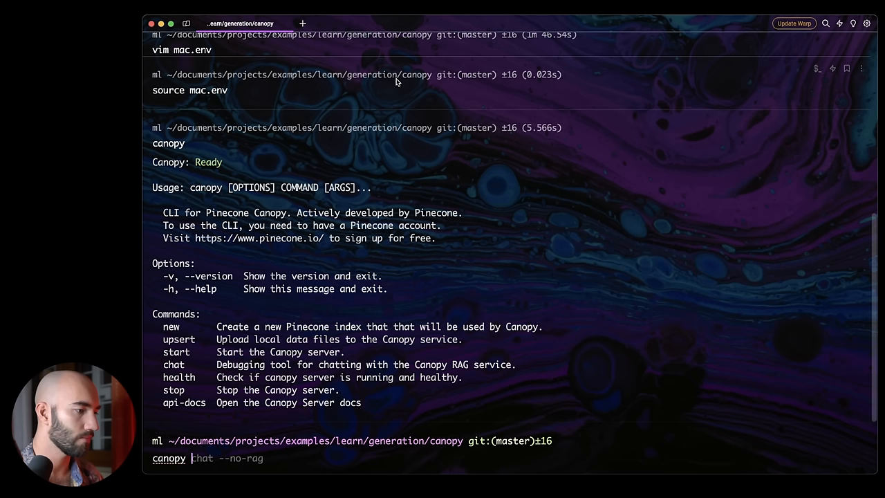
type("new canopy-")
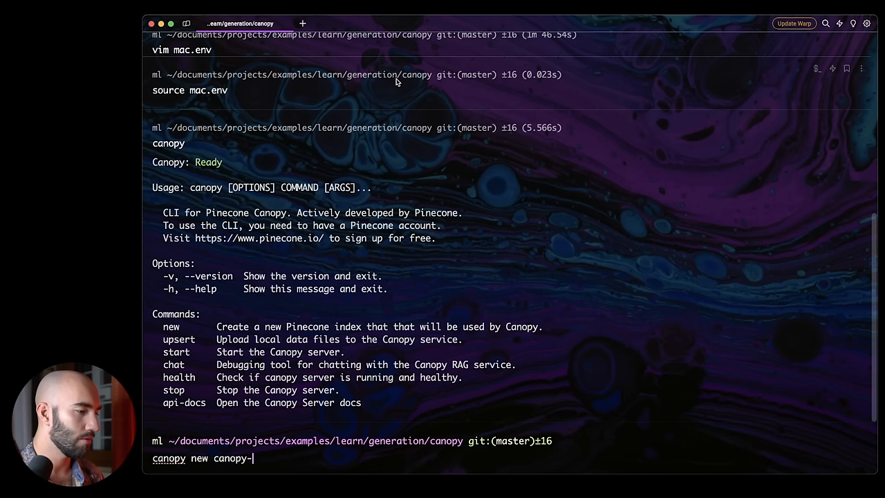
type("101a")
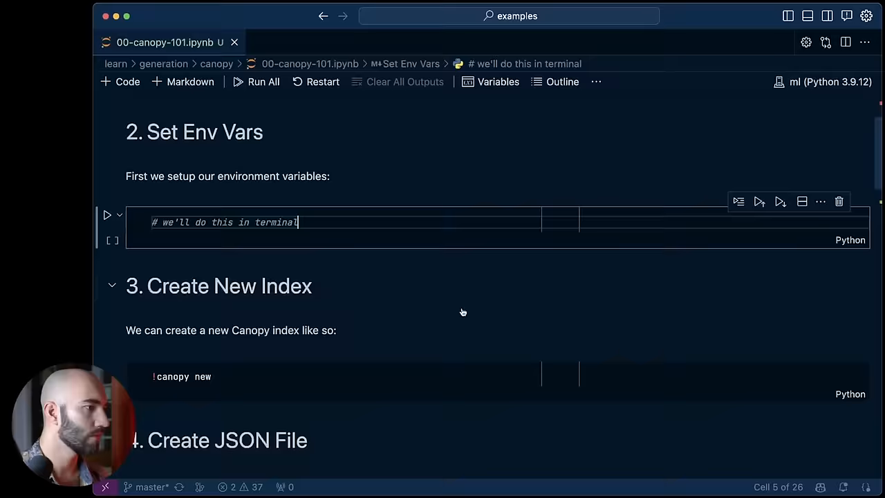
Scroll the 00-canopy-101 notebook to the first arXiv record's title, summary, authors and content.
scroll("down", 3)
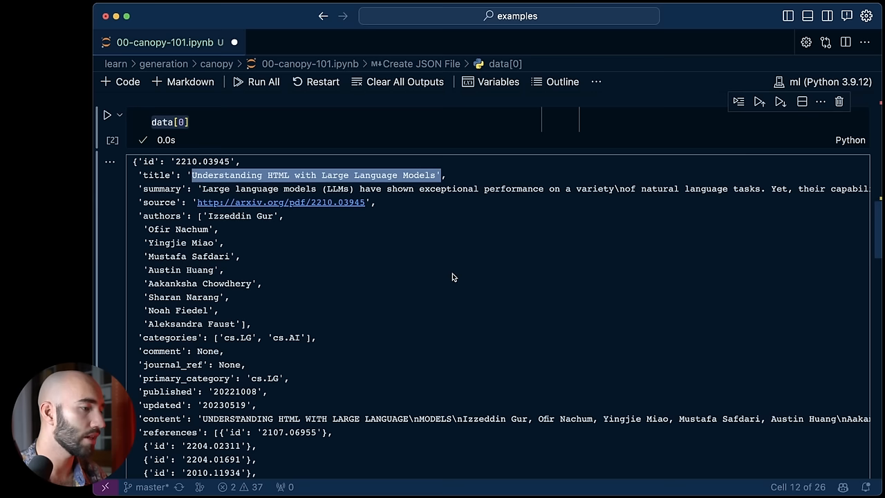
scroll("down", 3)
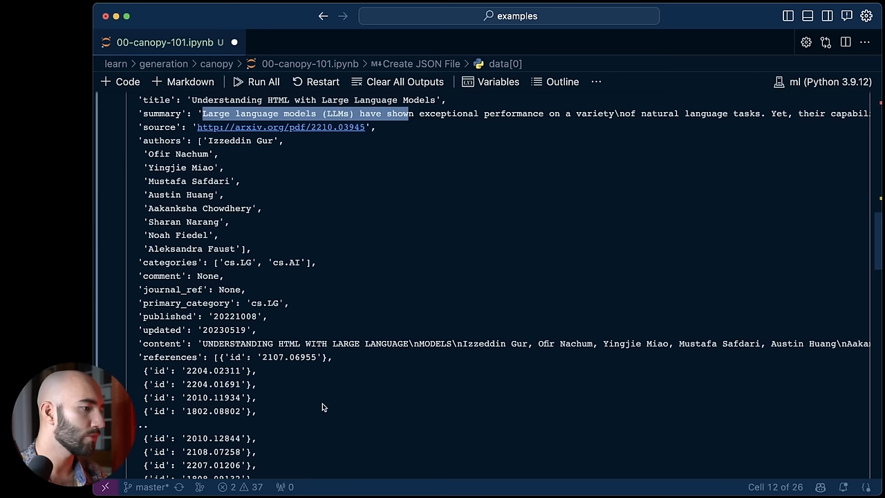
scroll("down", 3)
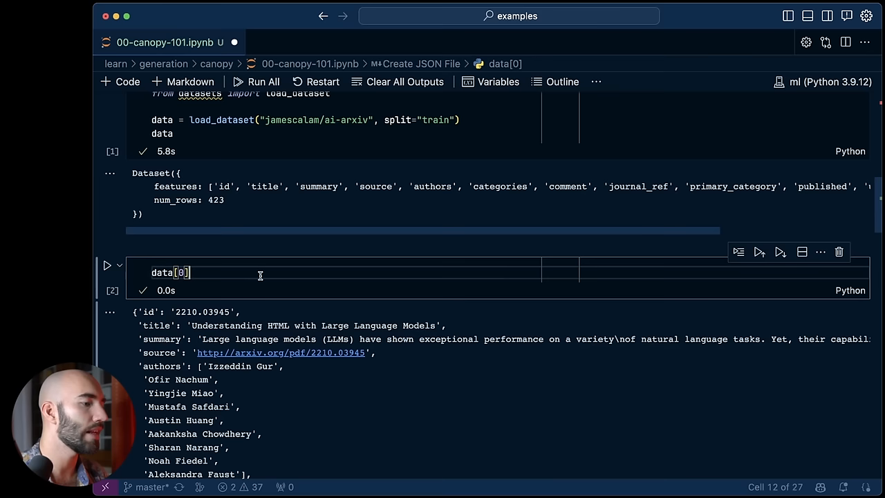
scroll("down", 3)
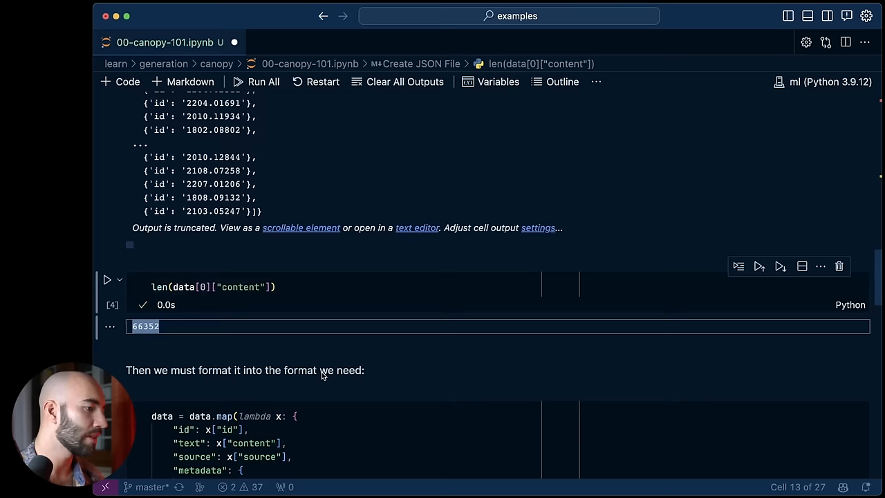
Check the content length cell reports 66352 characters, then continue to the record-mapping code.
scroll("down", 3)
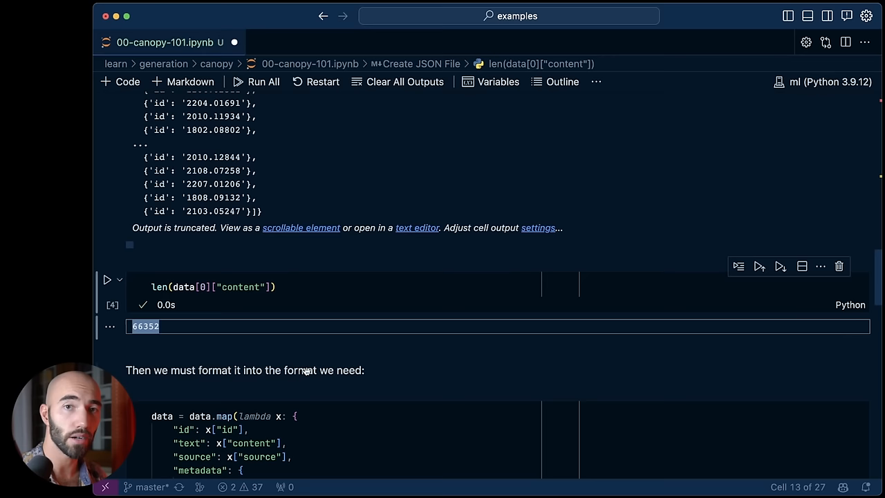
left_click(312, 286)
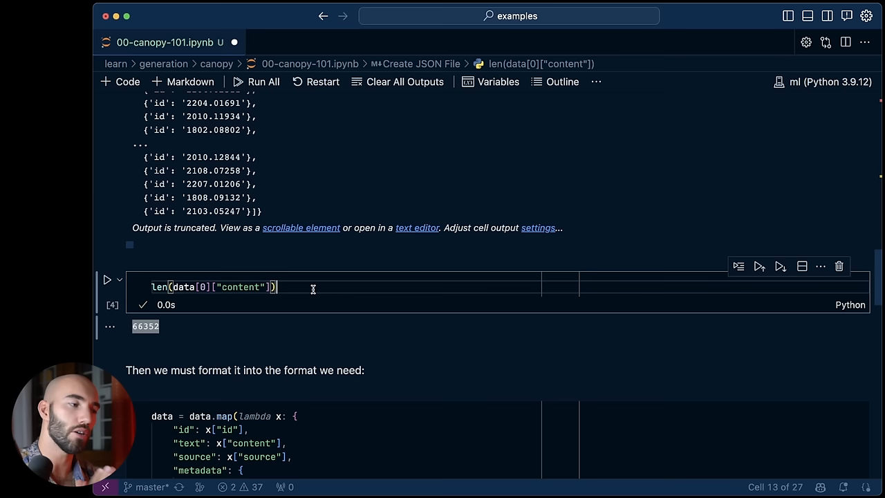
scroll("down", 3)
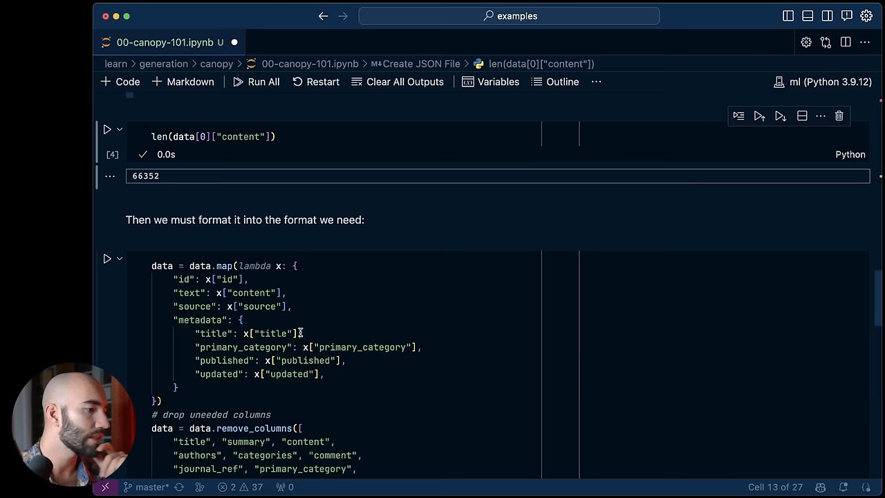
Review the data.map/remove_columns cell and move into the data.to_json("ai_arxiv.jsonl") export cell.
scroll("down", 3)
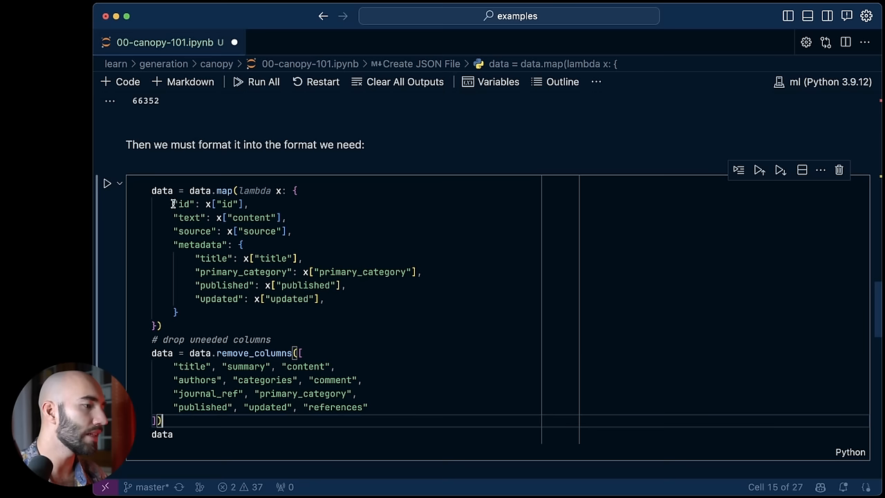
left_click_drag(174, 205, 237, 244)
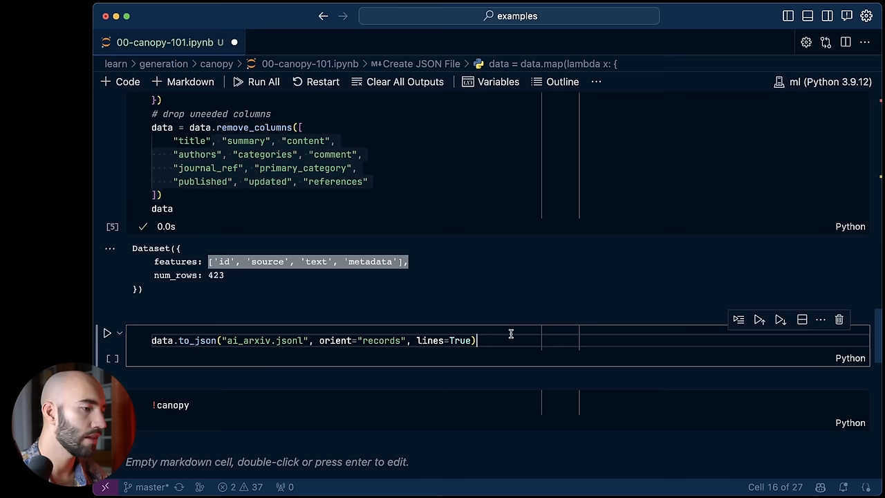
left_click(108, 333)
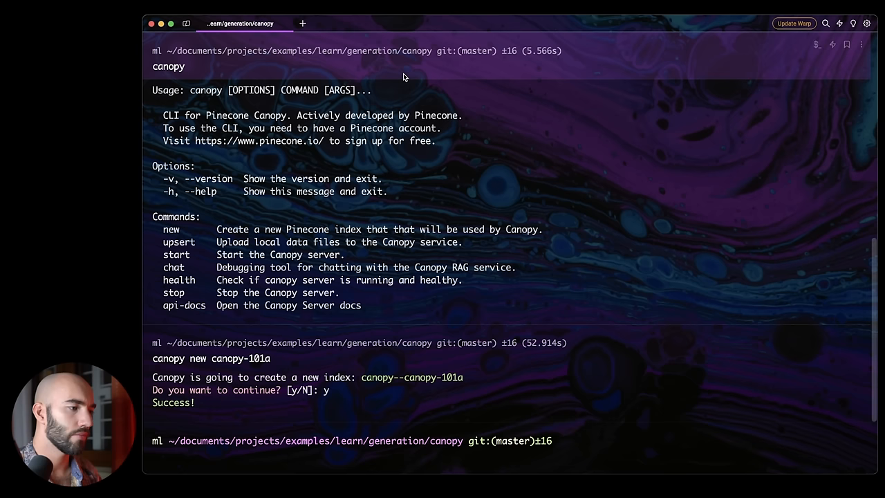
Run canopy upsert ./ai_arxiv.jsonl, then fix the missing variable with export INDEX_NAME="canopy-101".
type("canopy upsert ./ai_arxiv.jsonl")
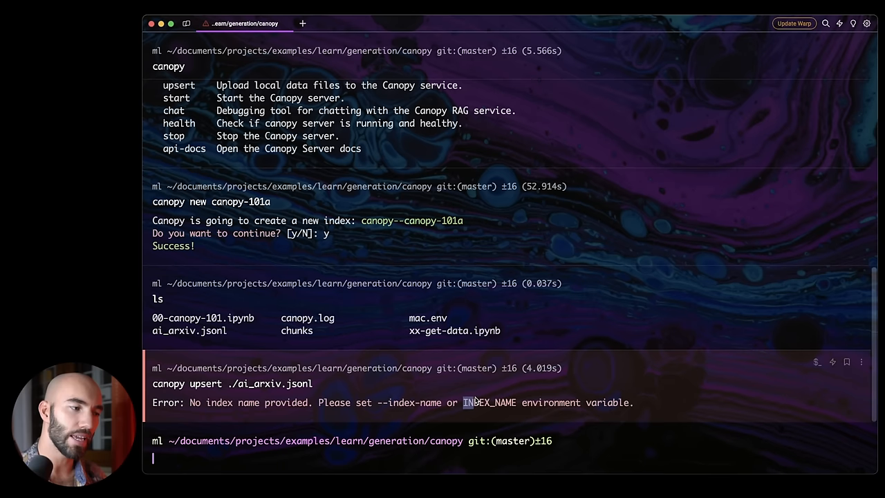
double_click(409, 402)
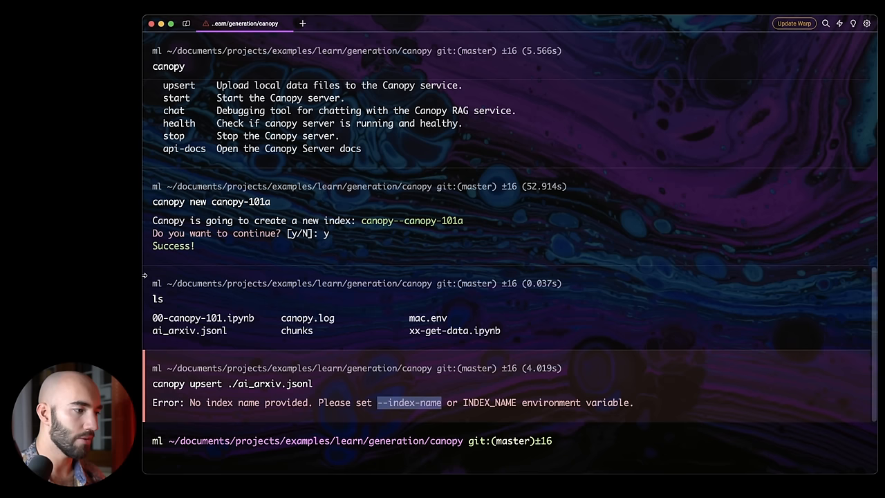
type("export INDEX_NAME=\"canopy-101\"")
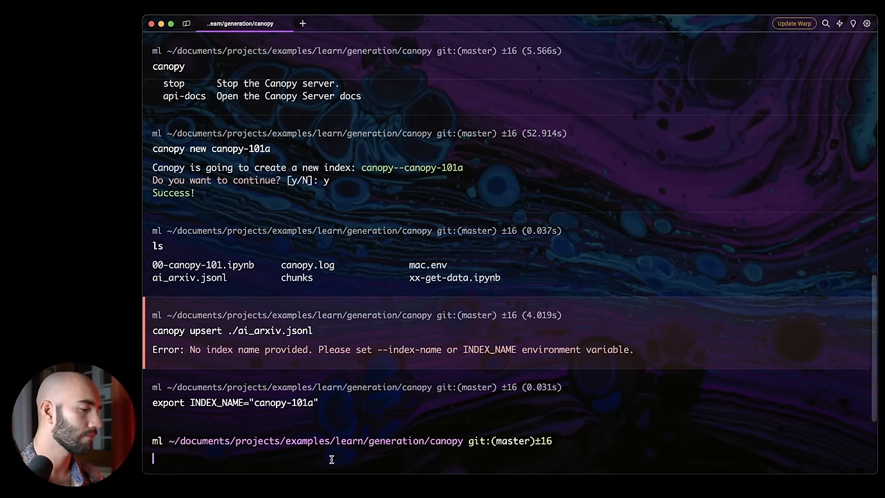
Rerun canopy upsert ./ai_arxiv.jsonl and confirm with y to start uploading the 423 records.
type("canopy upsert ./ai_arxiv.jsonl")
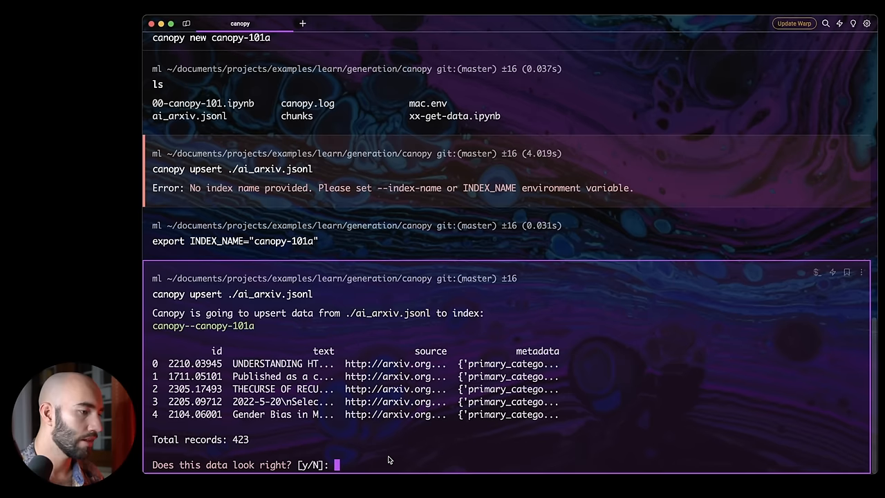
type("y")
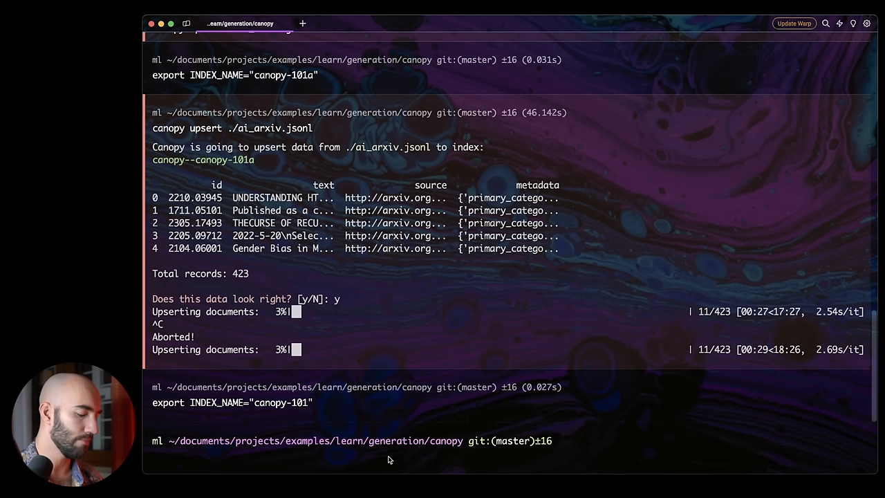
type("canopy start")
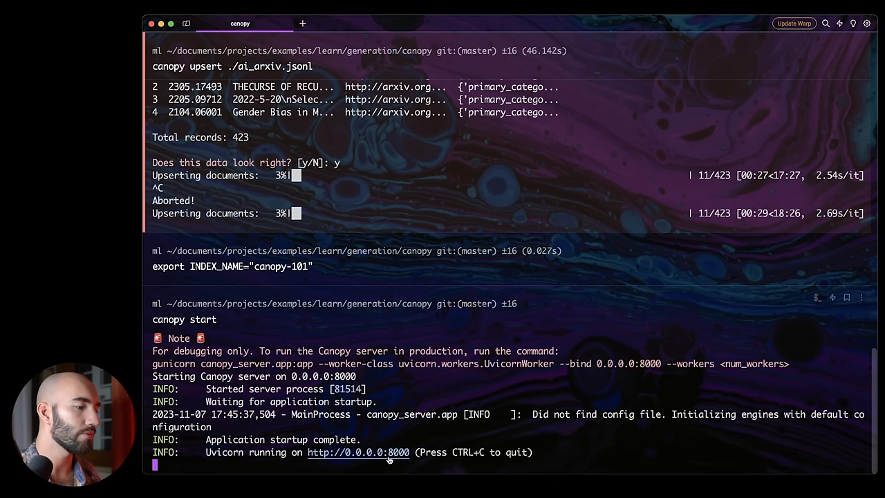
left_click(359, 452)
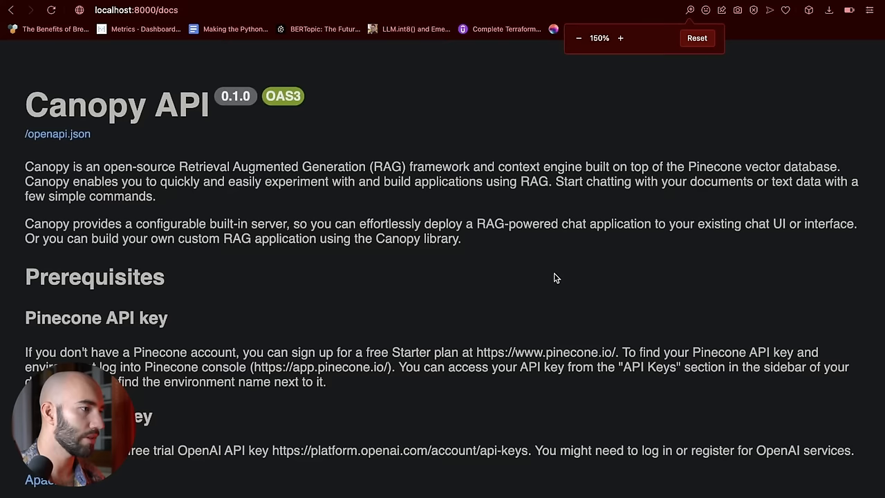
scroll("down", 3)
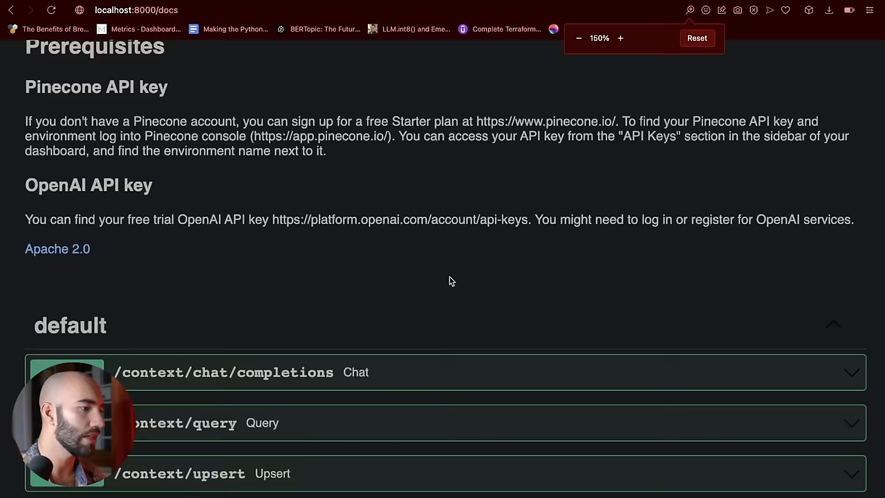
left_click(224, 372)
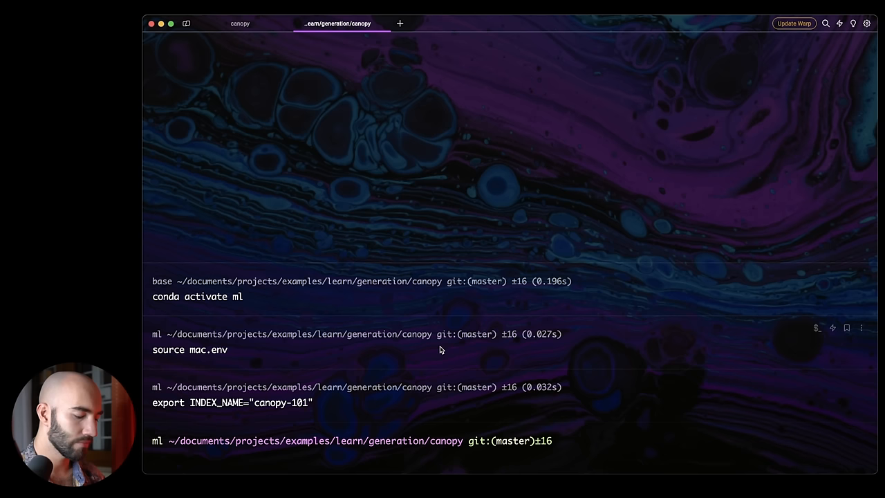
Run canopy chat --no-rag to compare answers with and without RAG context.
type("canopy chat --no-rag")
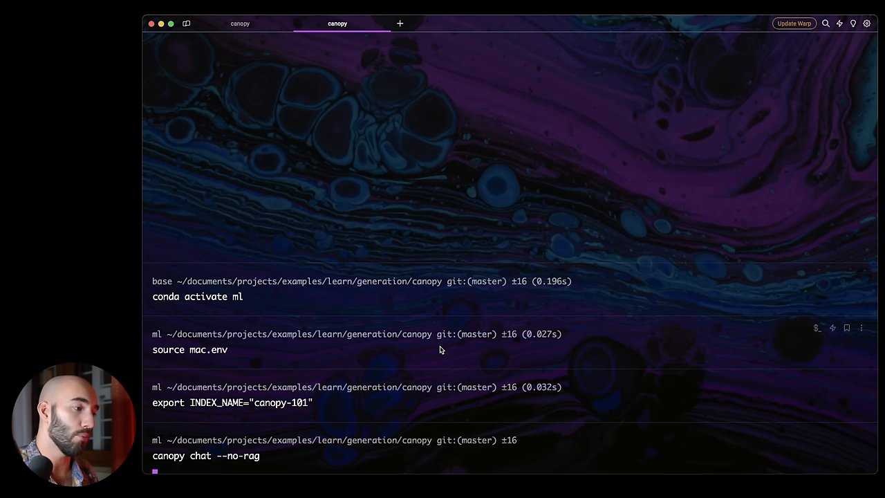
mouse_move(436, 440)
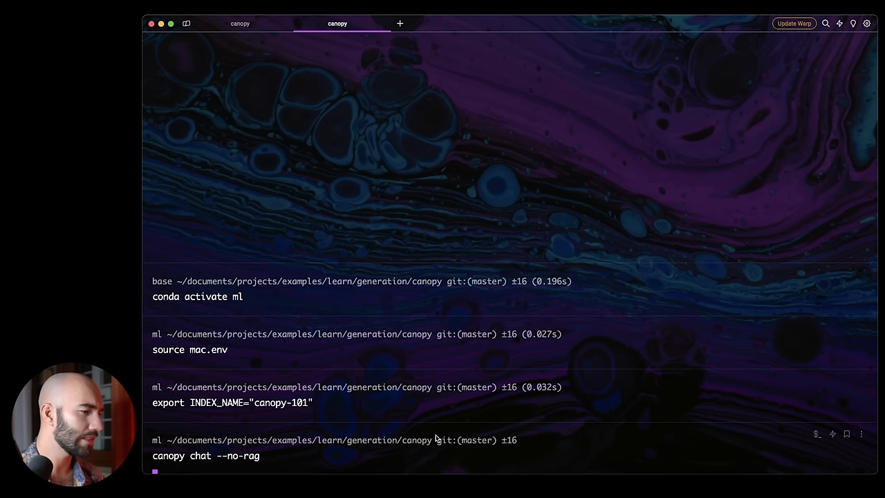
key("enter")
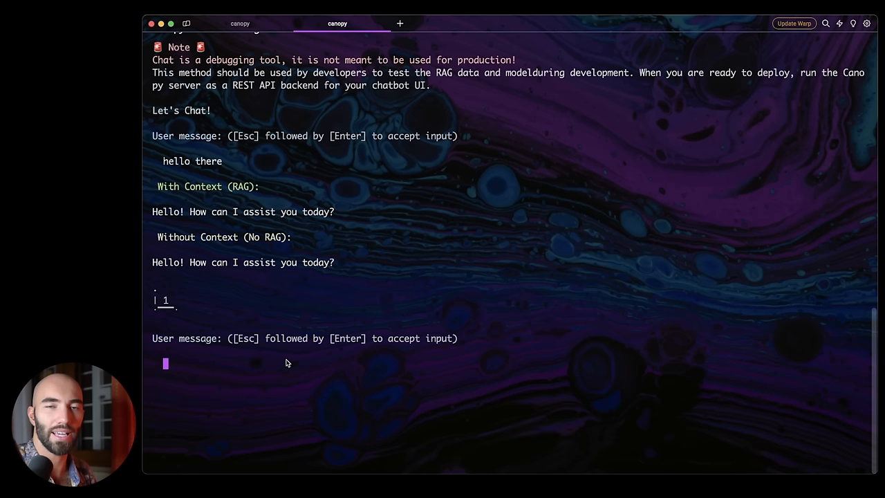
Ask the chat "can you tell me about llama 2?" at the User message prompt.
type("can you tell be about llama 2?")
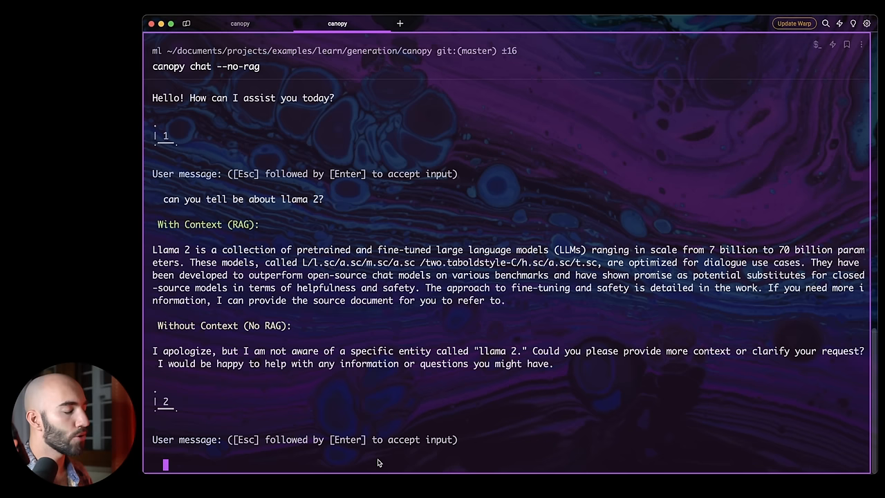
Ask a follow-up about when to use llama and highlight the cited arXiv source in the RAG answer.
type("f")
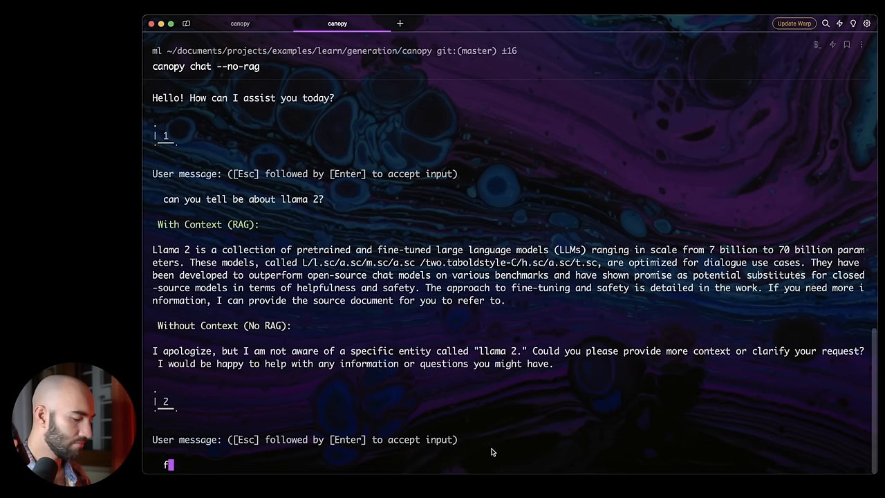
type("ascinating, can you tell me m")
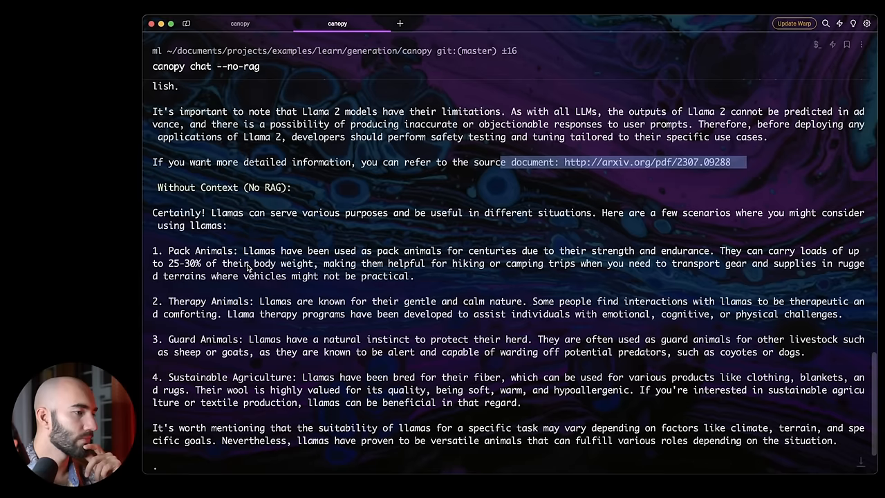
double_click(197, 251)
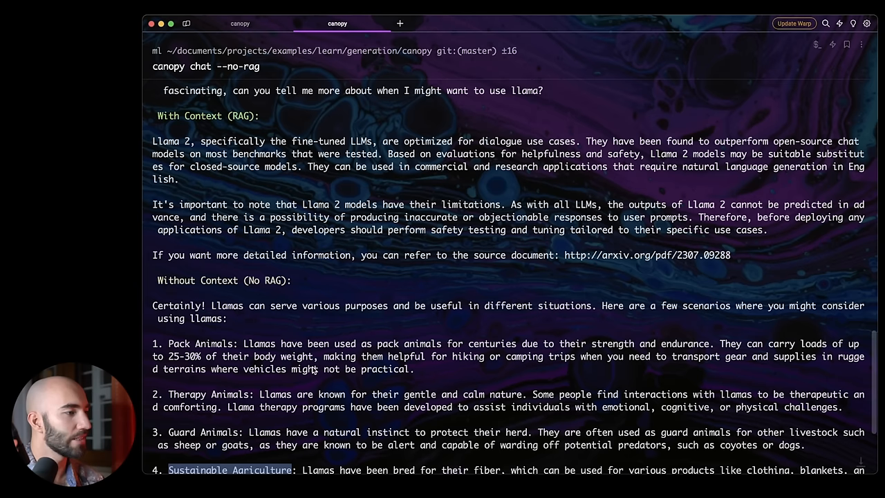
scroll("down", 3)
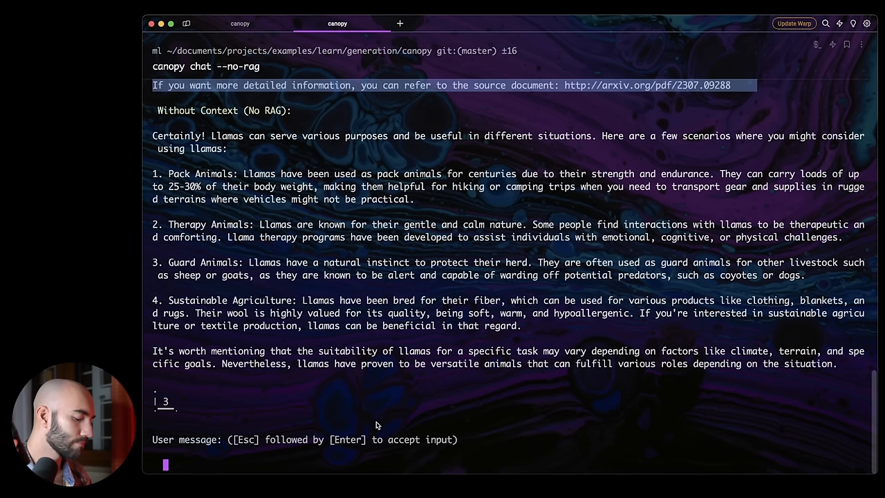
Ask "can you tell me about llama 2 vs distilbert?" and read through the RAG and no-RAG answers.
type("can you tell me ab")
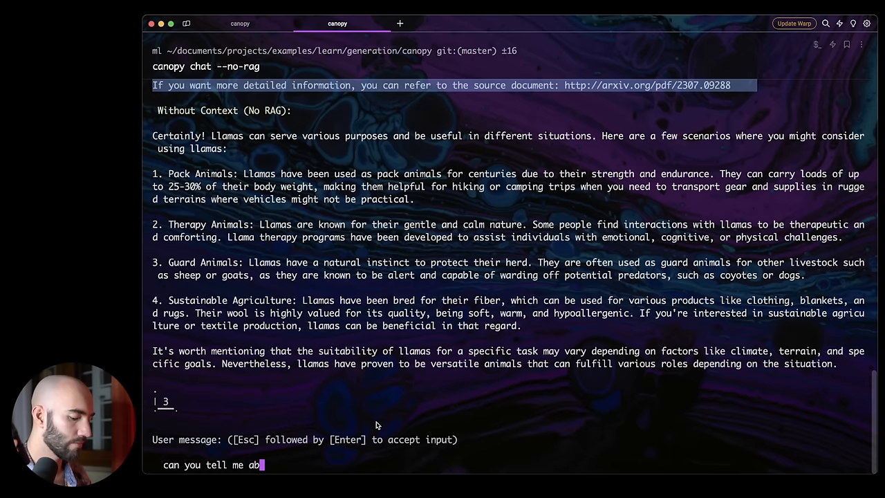
type("out llama 2 vs distilbert?")
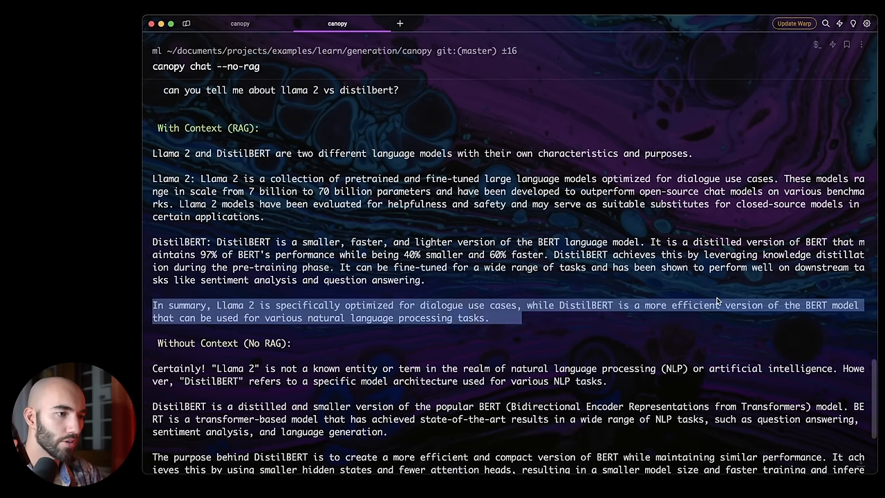
scroll("down", 3)
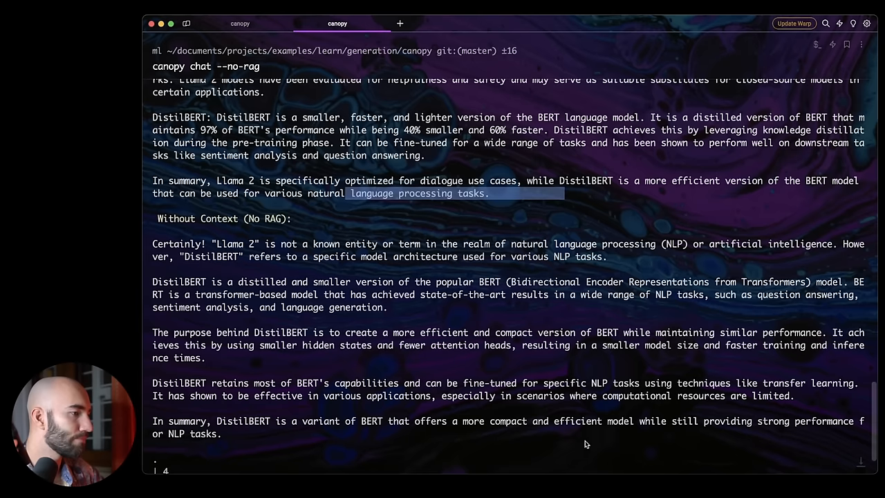